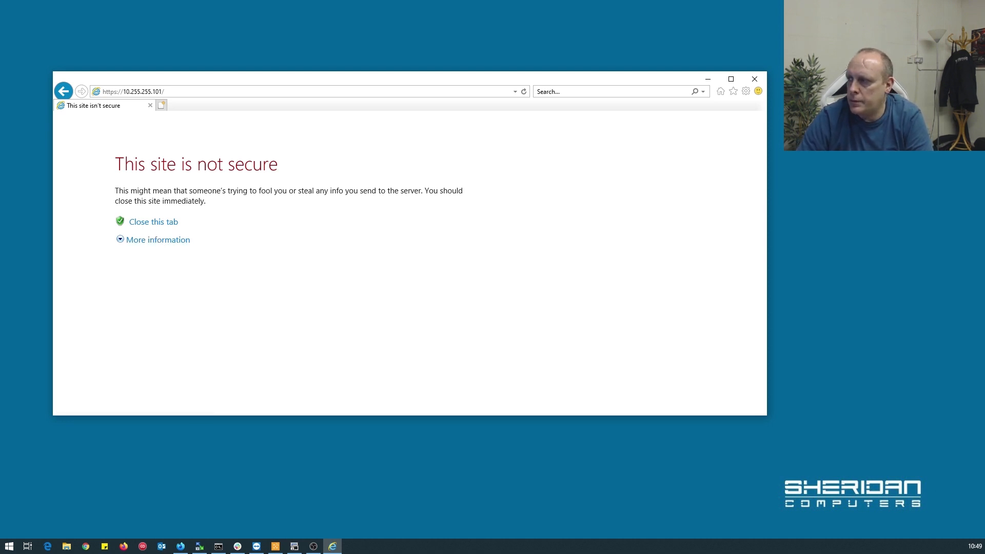
# Add 10.255.255.101 to the Compatibility View website list via the Tools menu
pyautogui.click(746, 91)
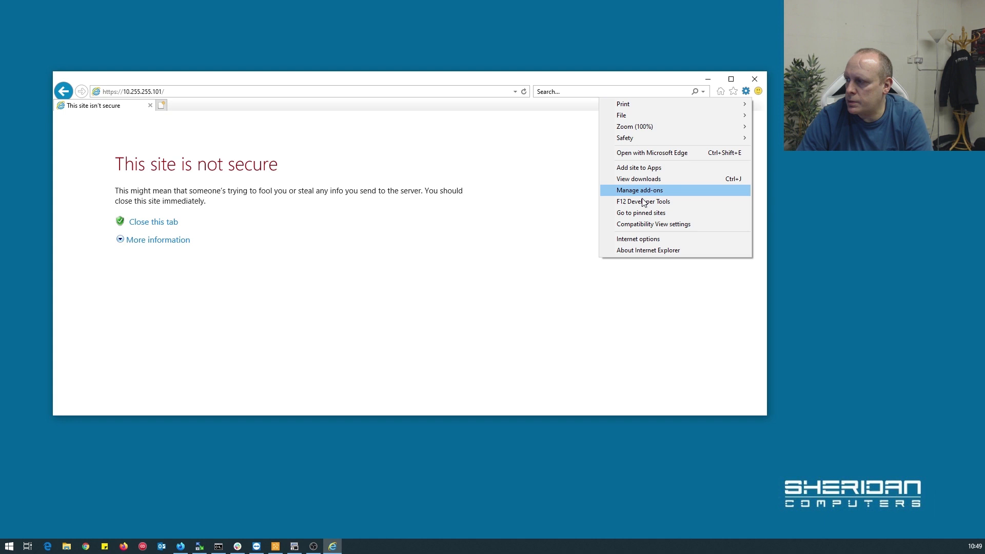
pyautogui.moveTo(637, 239)
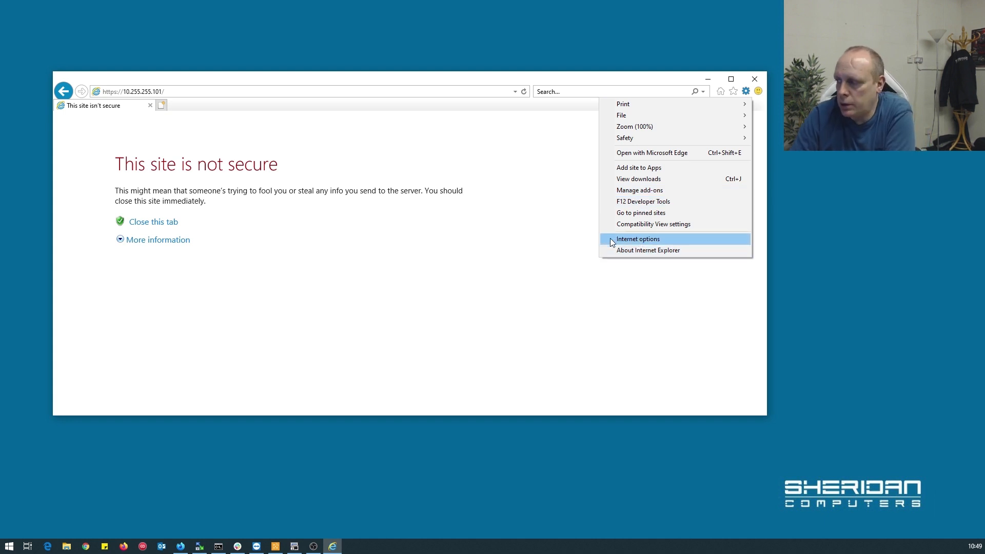
pyautogui.moveTo(658, 153)
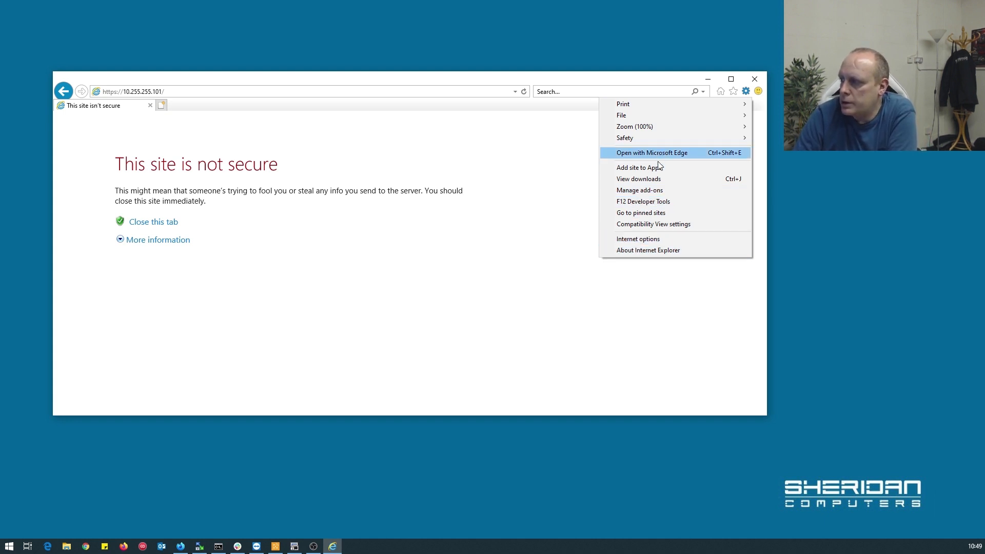
pyautogui.click(654, 224)
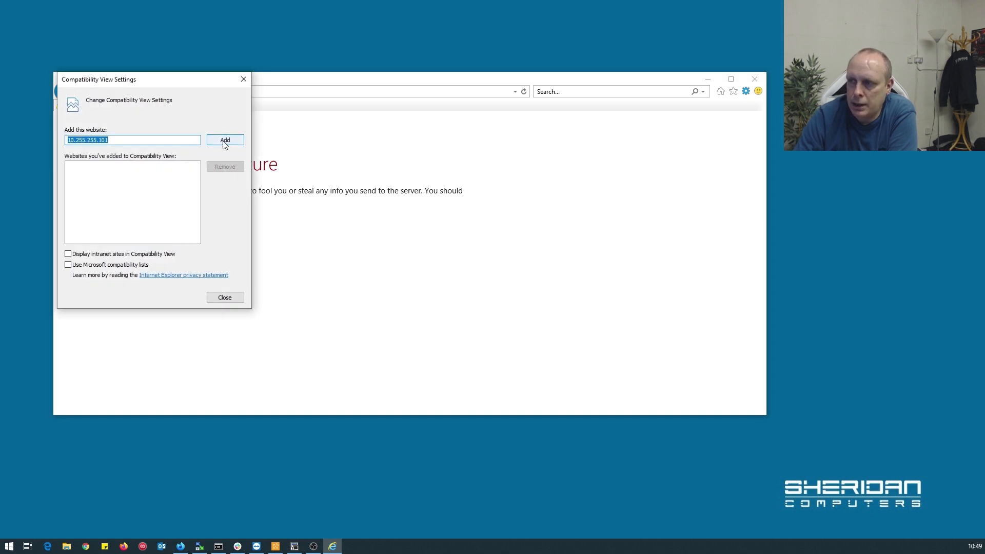
pyautogui.click(225, 139)
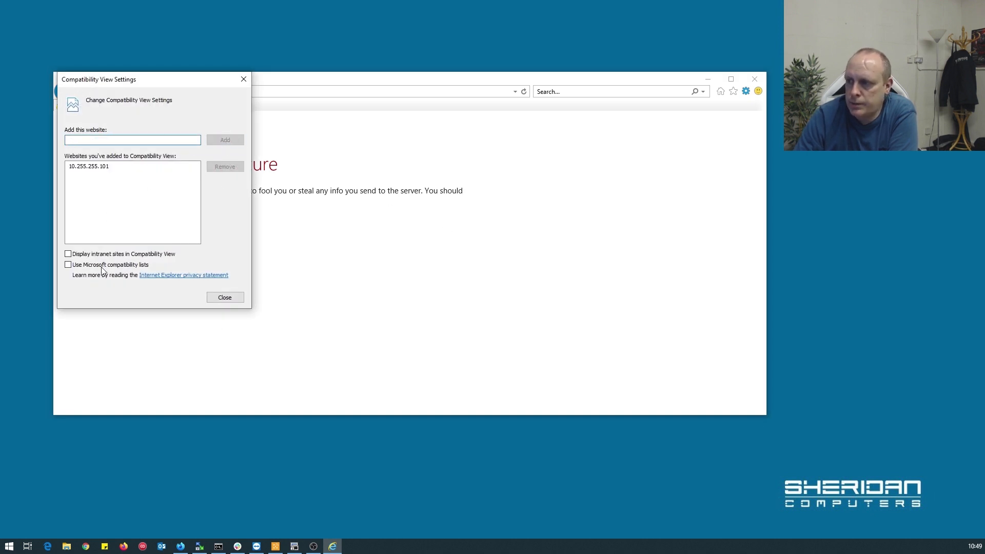
pyautogui.click(225, 297)
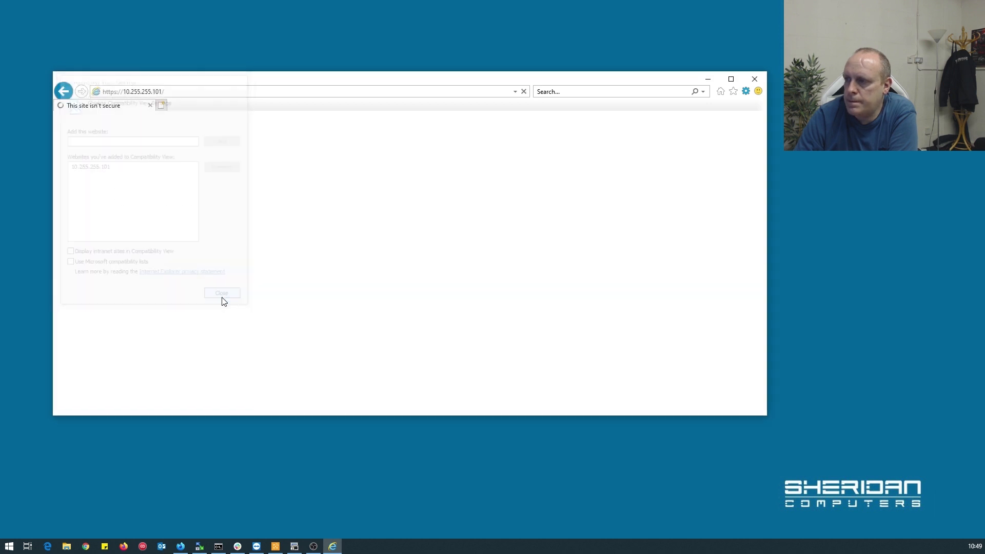
pyautogui.click(745, 91)
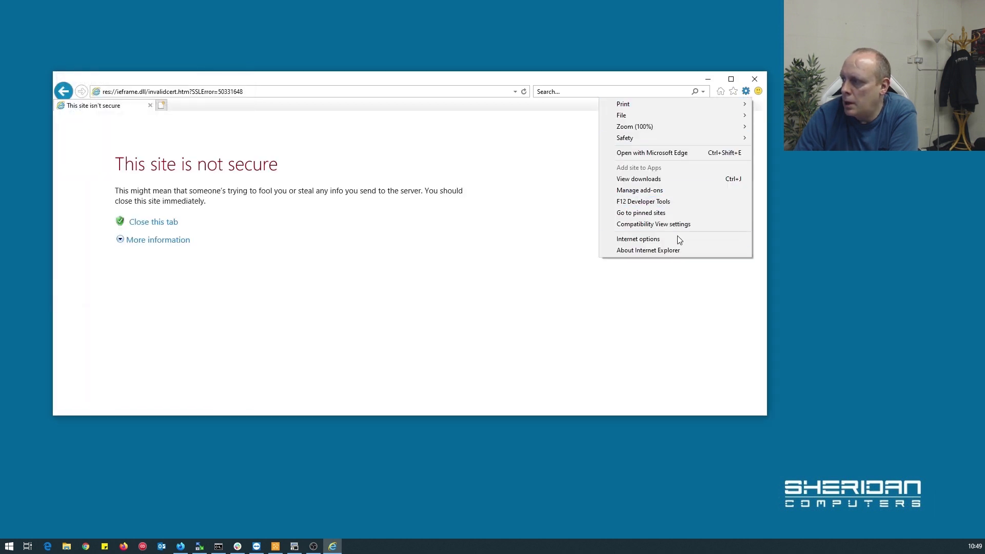
pyautogui.click(638, 239)
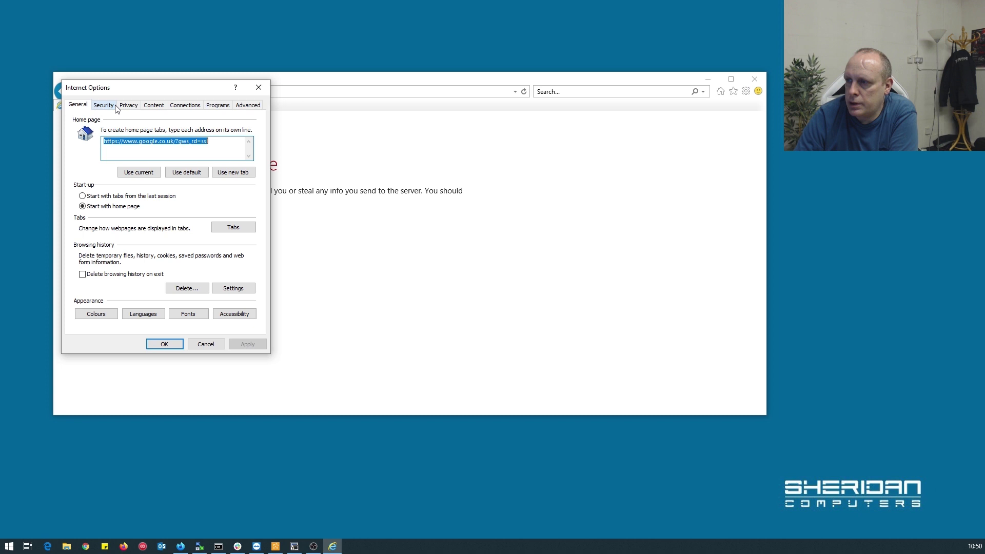
pyautogui.moveTo(102, 104)
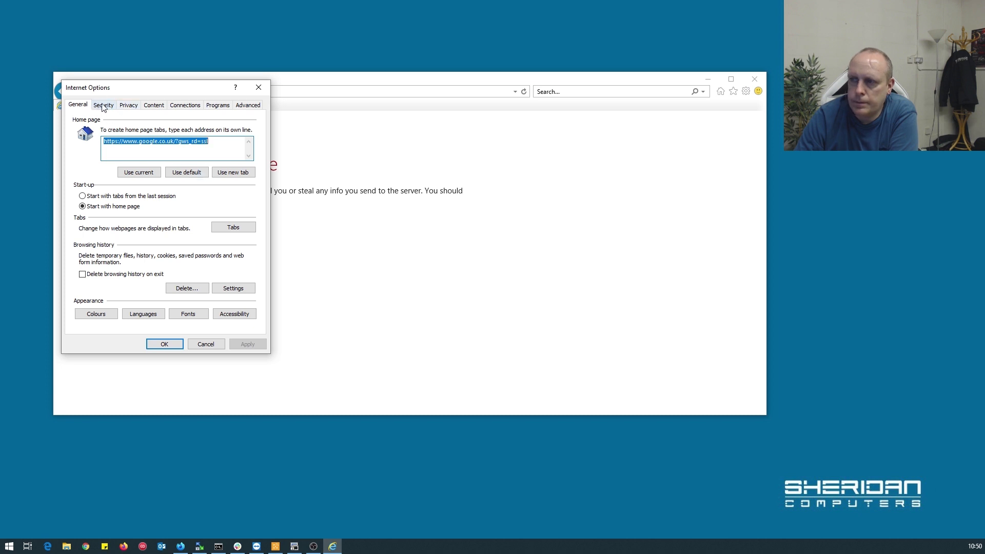
pyautogui.click(102, 104)
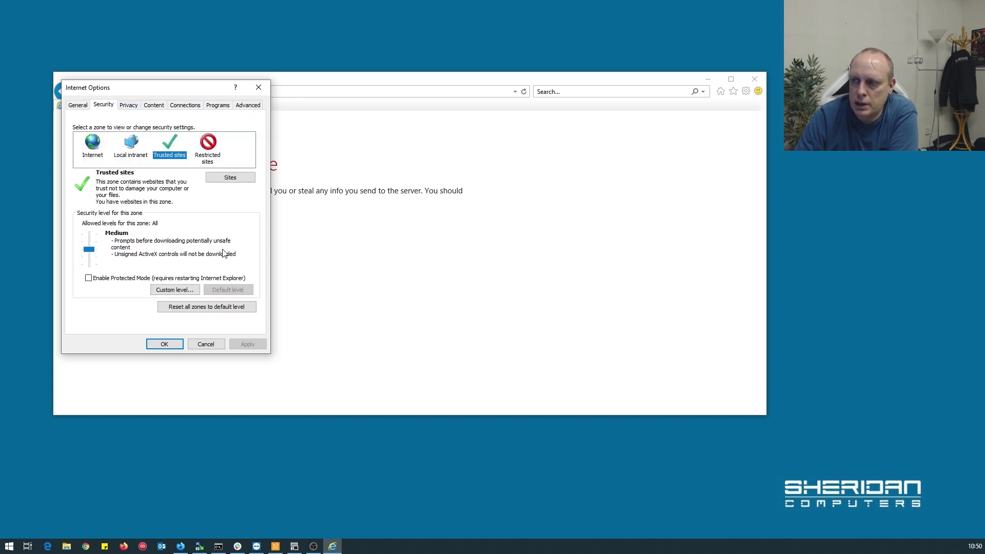
pyautogui.click(230, 178)
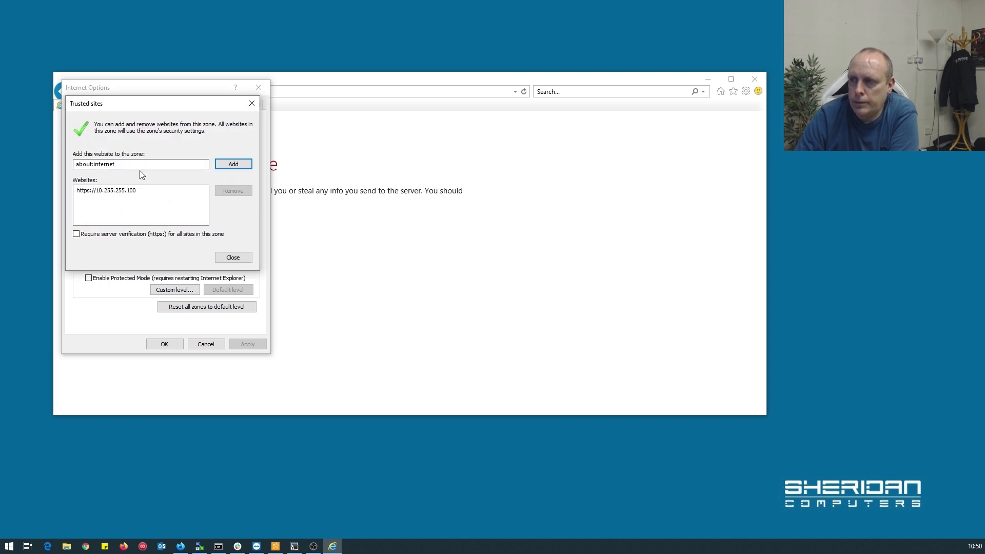
pyautogui.write('htt')
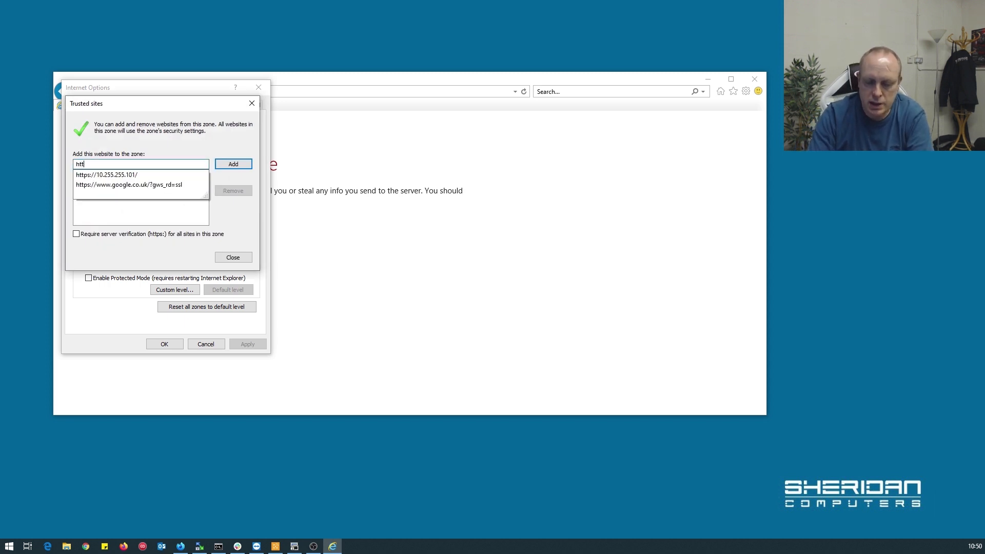
pyautogui.click(233, 164)
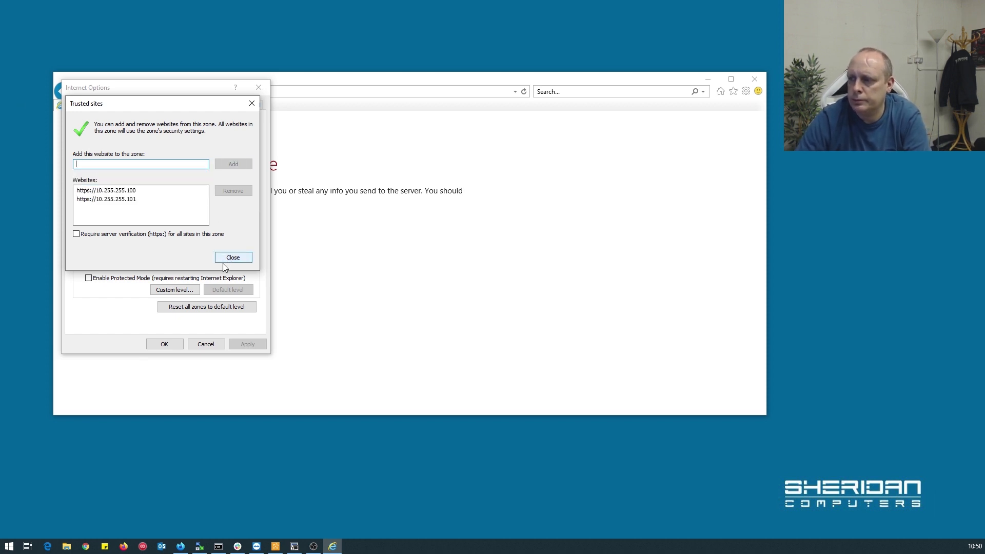
pyautogui.click(233, 257)
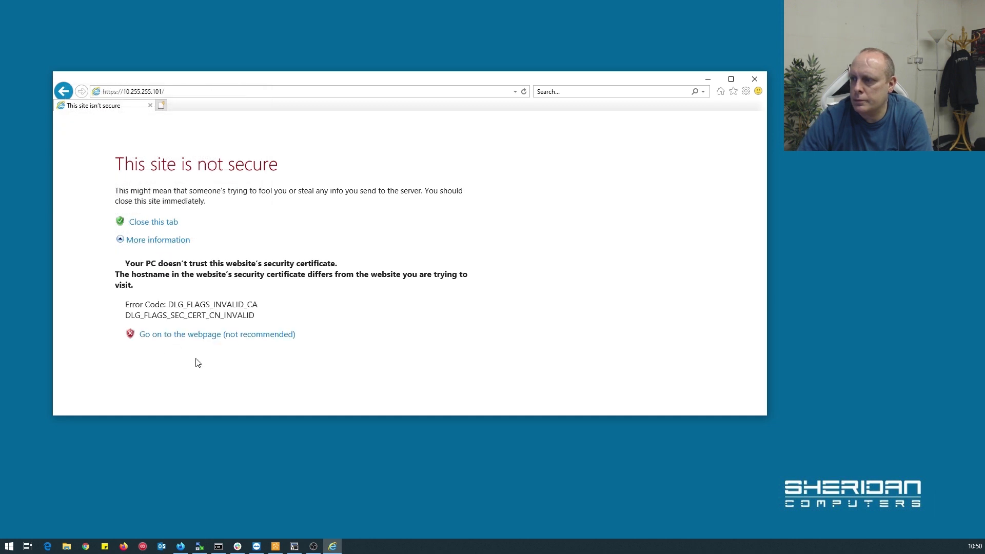
# Continue past the certificate warning and log in to iDRAC6 as root on This iDRAC
pyautogui.click(216, 333)
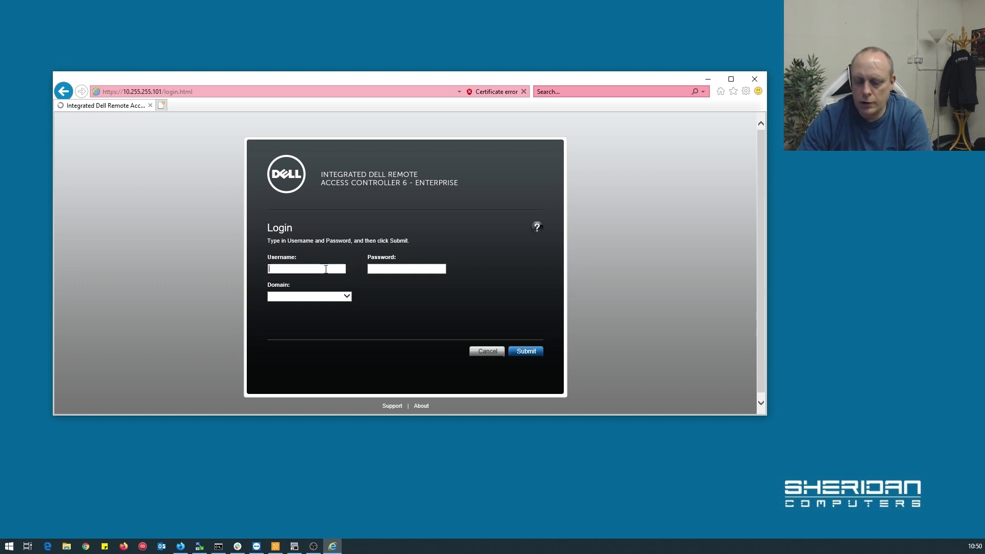
pyautogui.write('root')
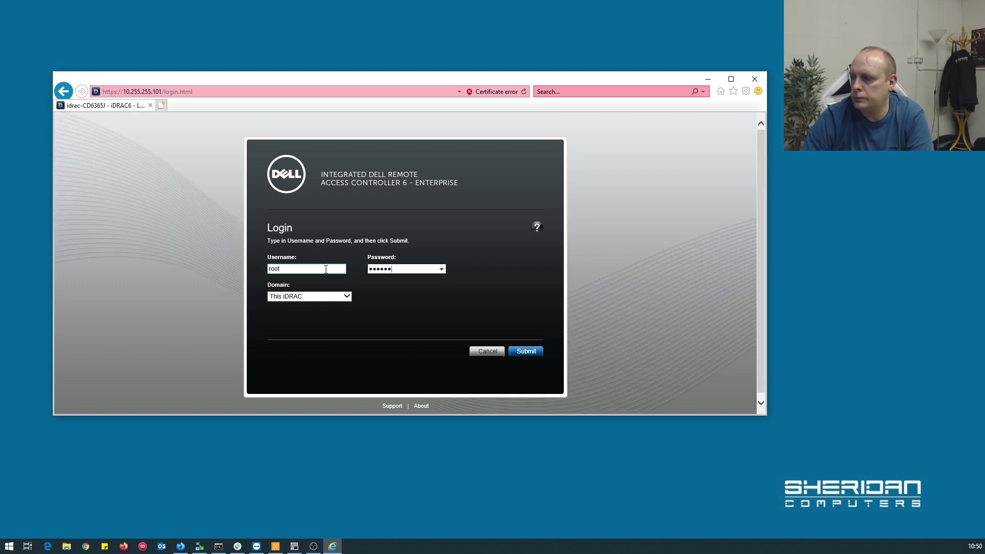
pyautogui.click(525, 351)
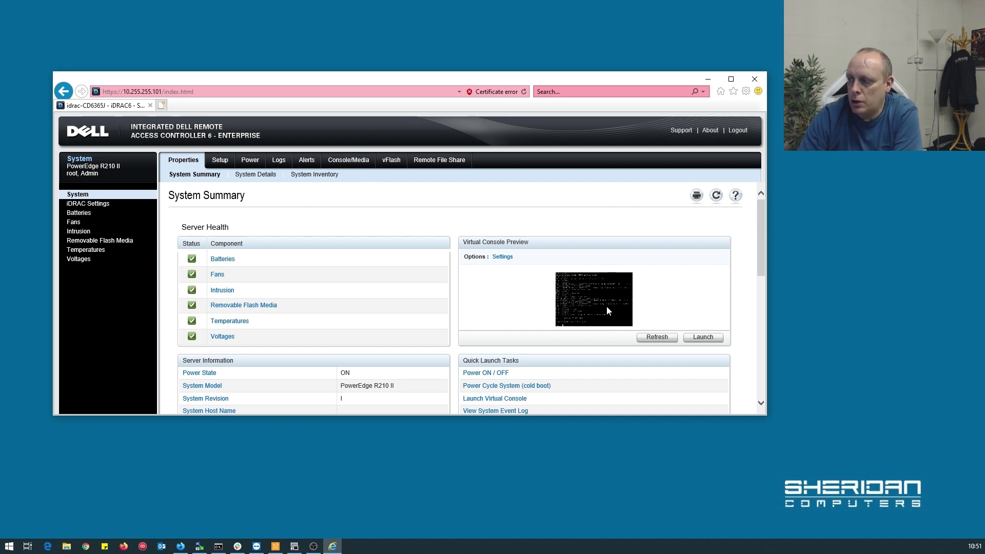
pyautogui.moveTo(564, 309)
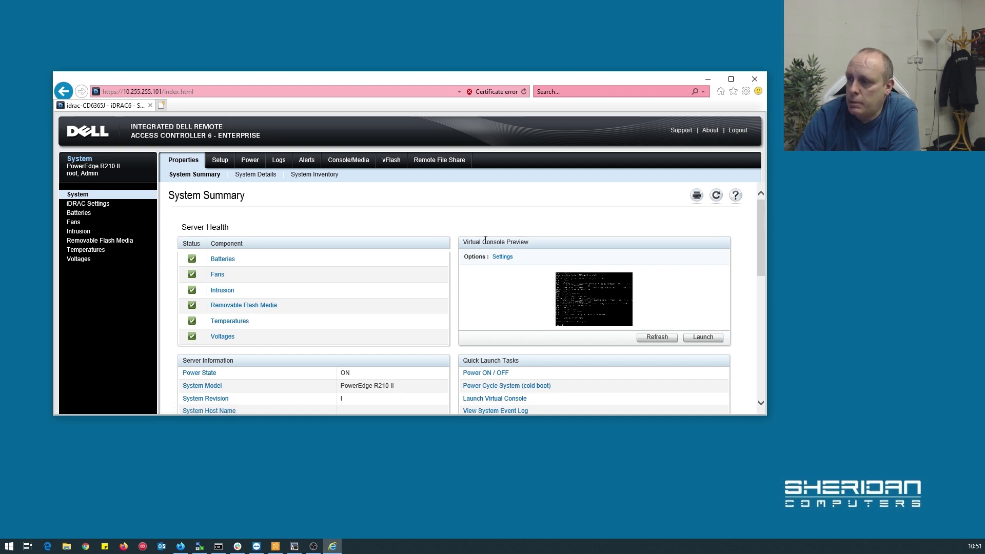
pyautogui.moveTo(421, 236)
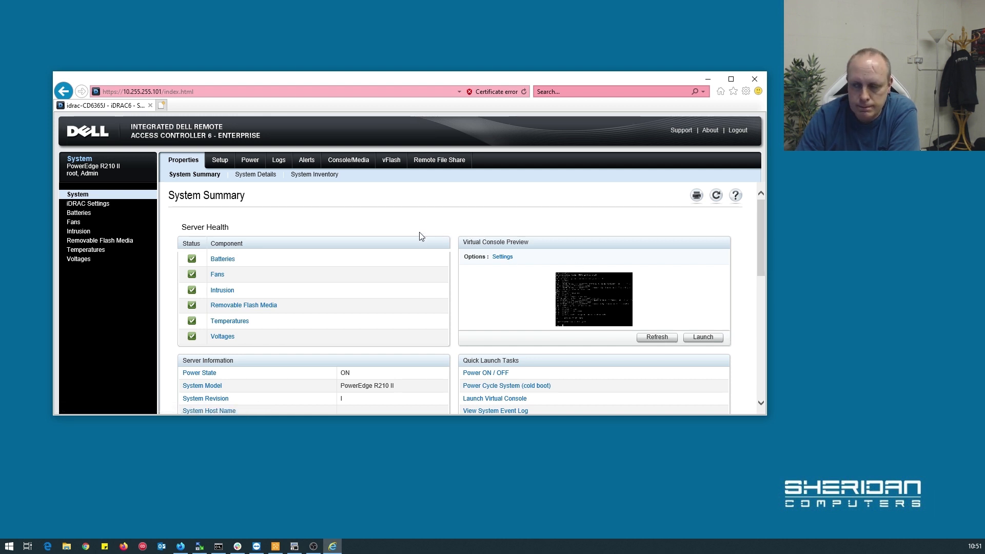
pyautogui.moveTo(367, 197)
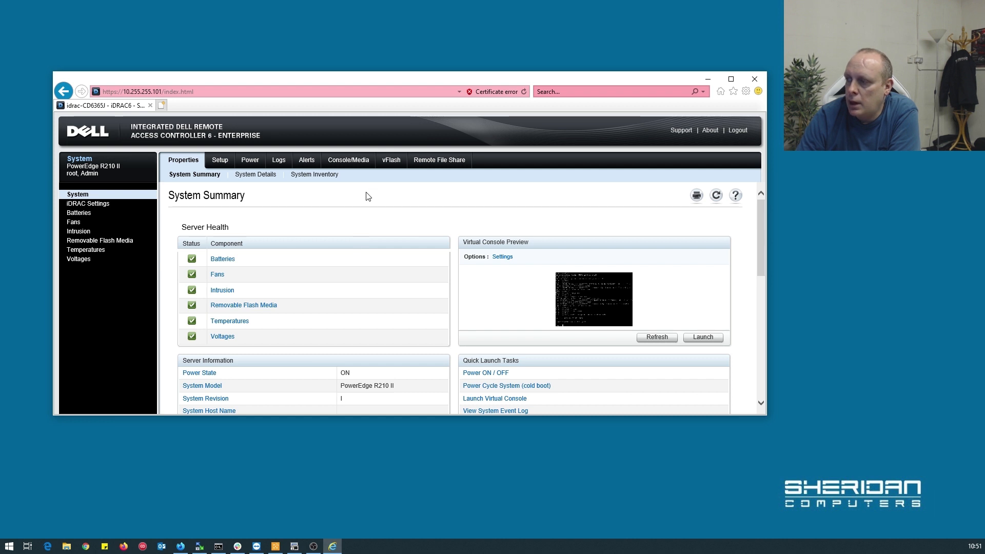
pyautogui.moveTo(527, 254)
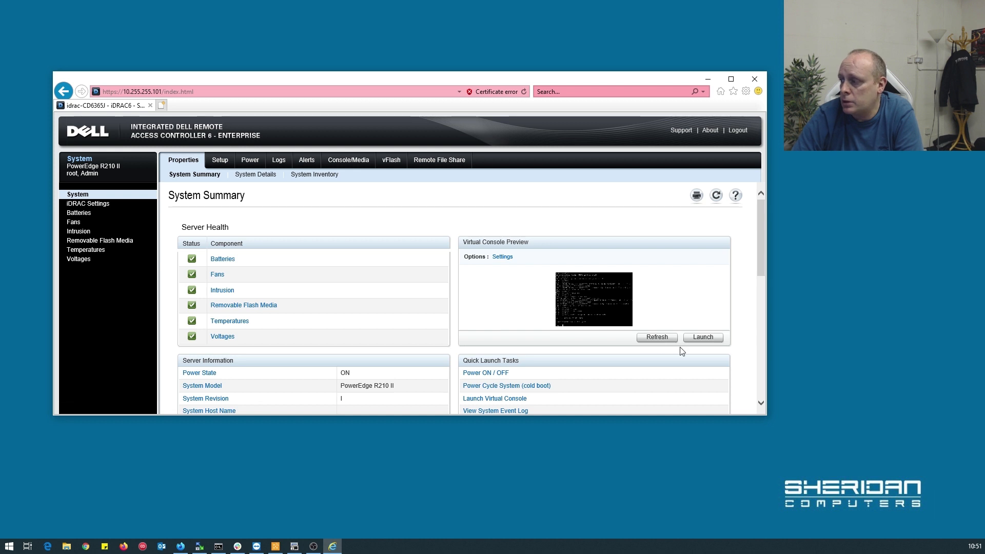
# Launch the Virtual Console, log in as root at the FreeBSD prompt, then log out
pyautogui.click(702, 336)
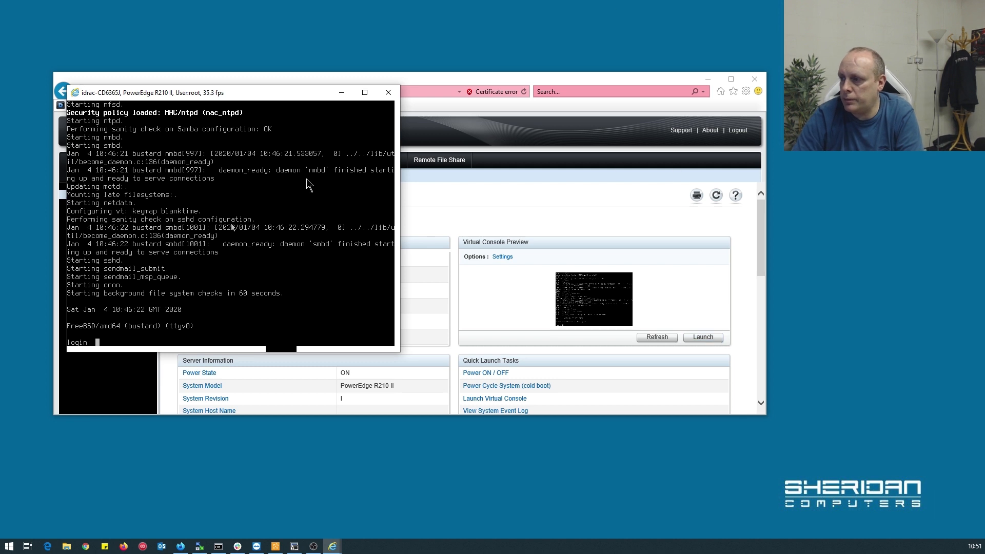
pyautogui.write('root')
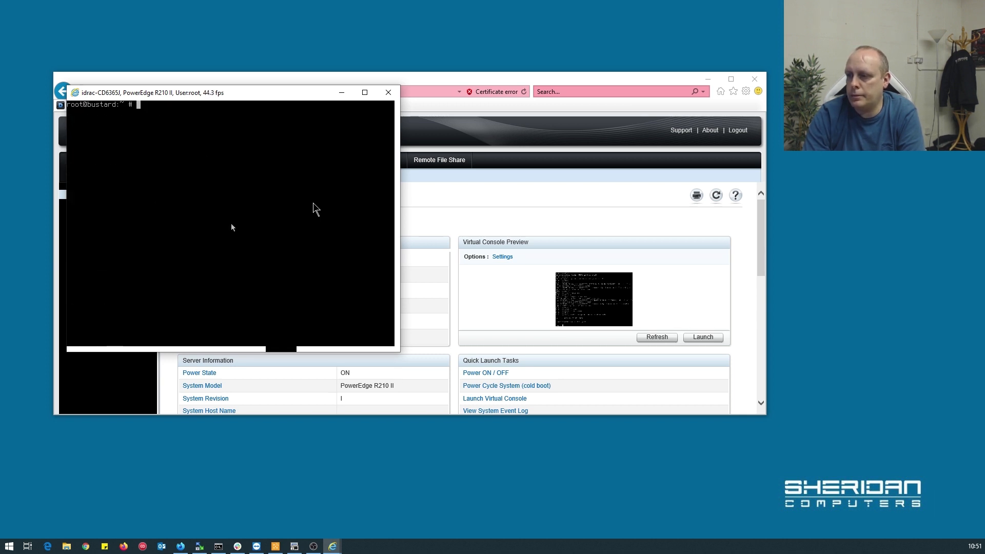
pyautogui.write('logout')
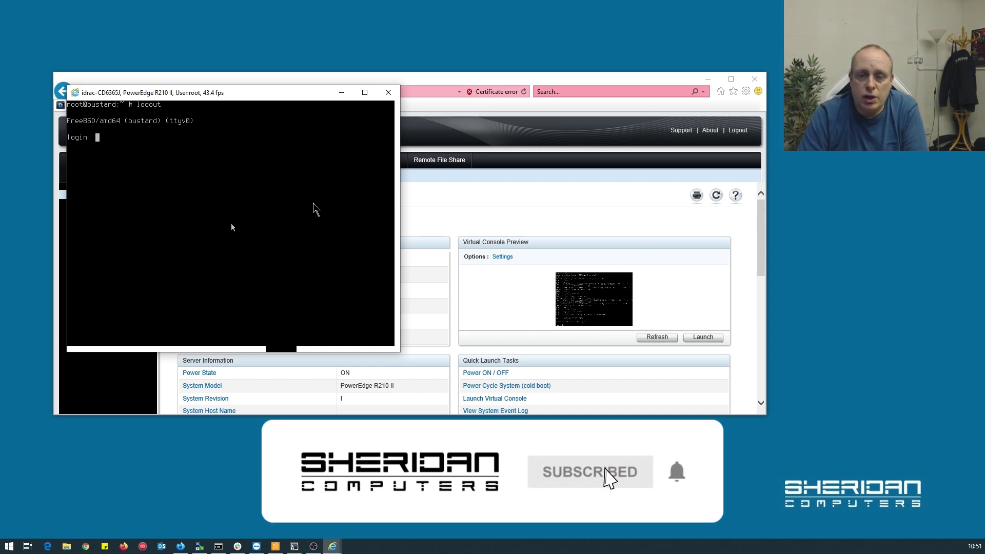
pyautogui.moveTo(571, 500)
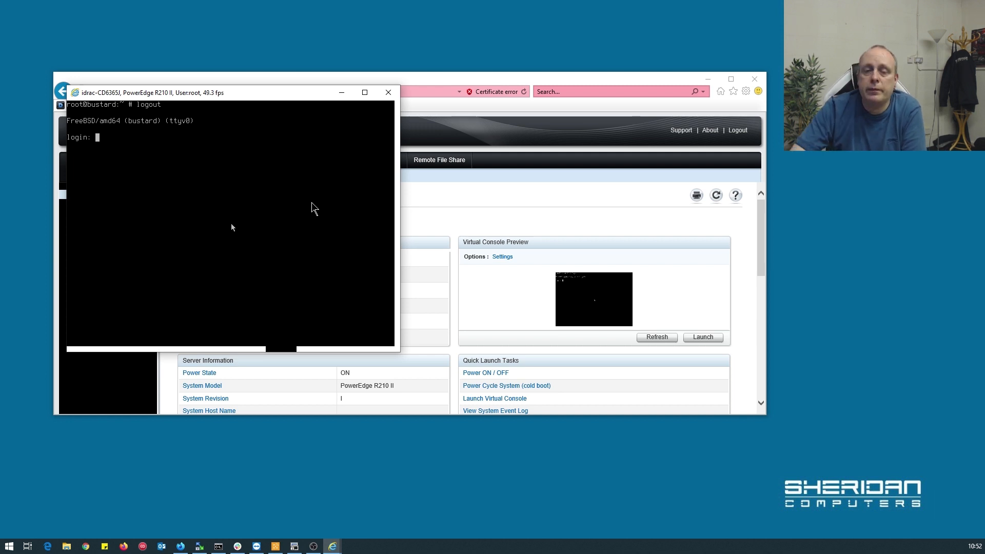
pyautogui.moveTo(309, 202)
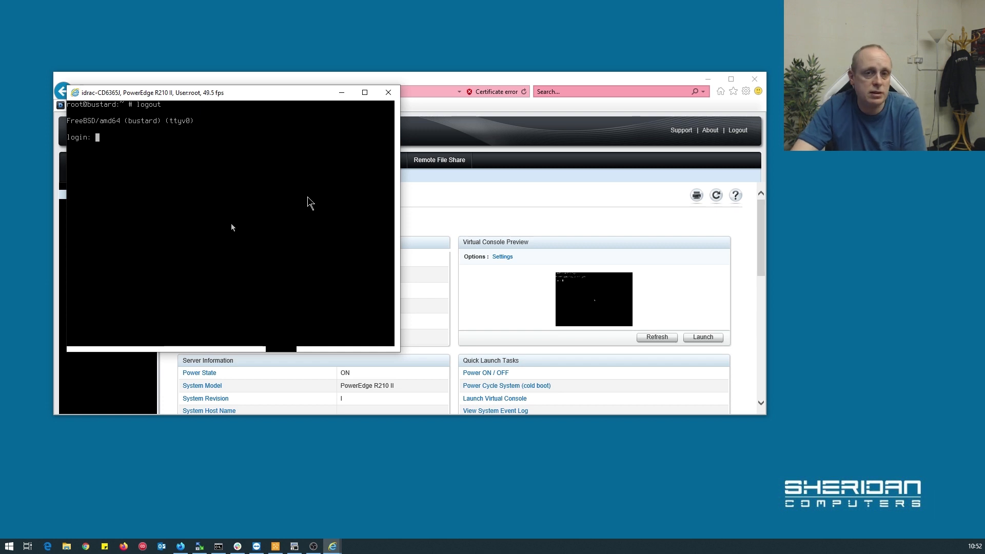
pyautogui.moveTo(301, 188)
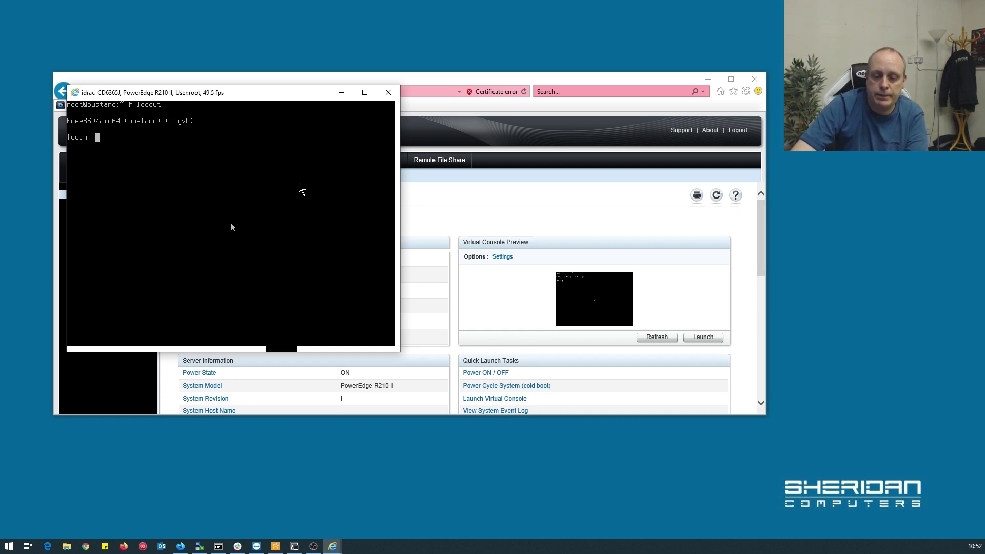